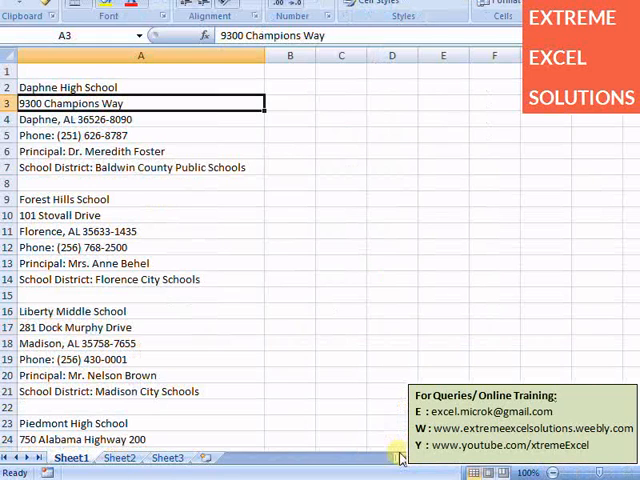
mouse_move(128, 88)
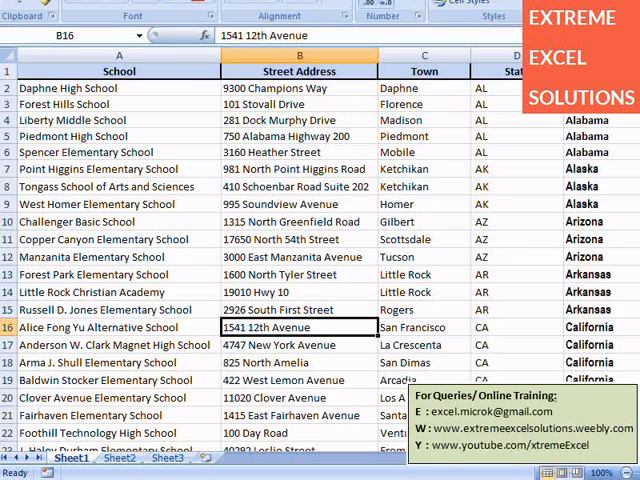
Point out Daphne High School's address, phone and district lines and mark its whole block.
click(586, 120)
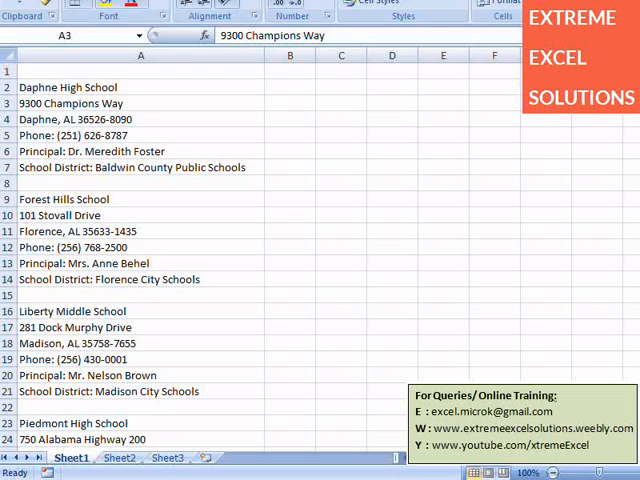
mouse_move(524, 160)
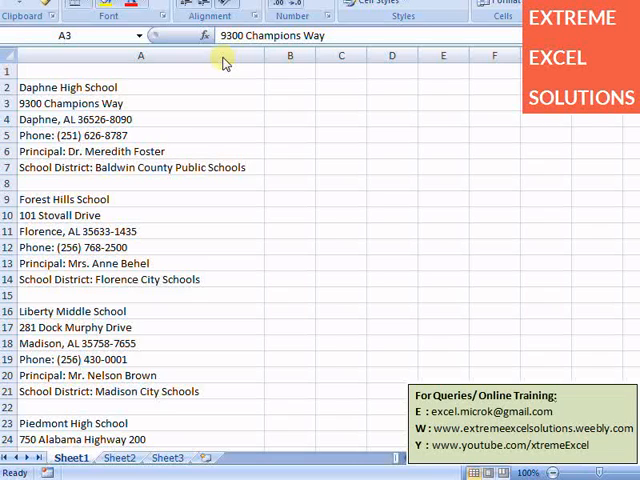
mouse_move(148, 130)
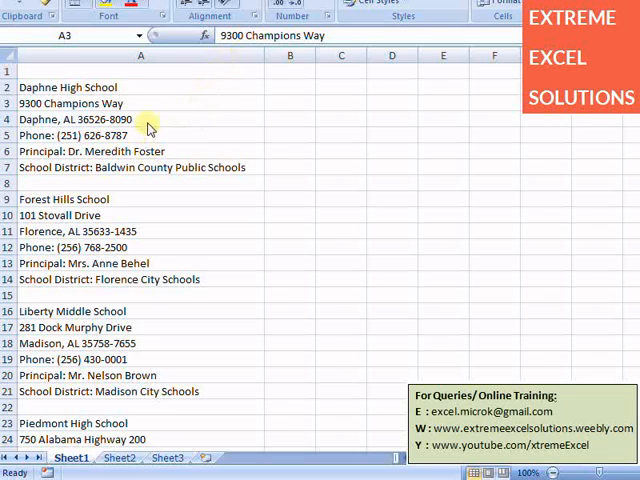
click(140, 104)
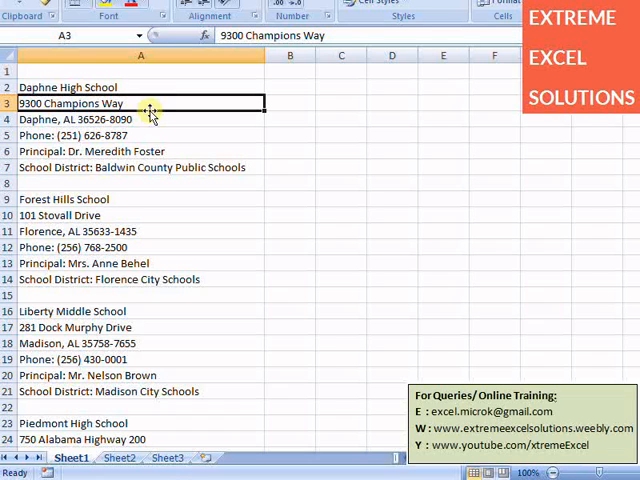
click(140, 136)
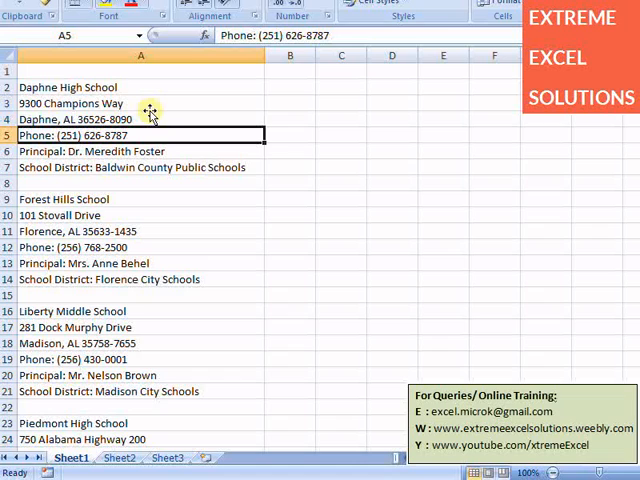
click(140, 152)
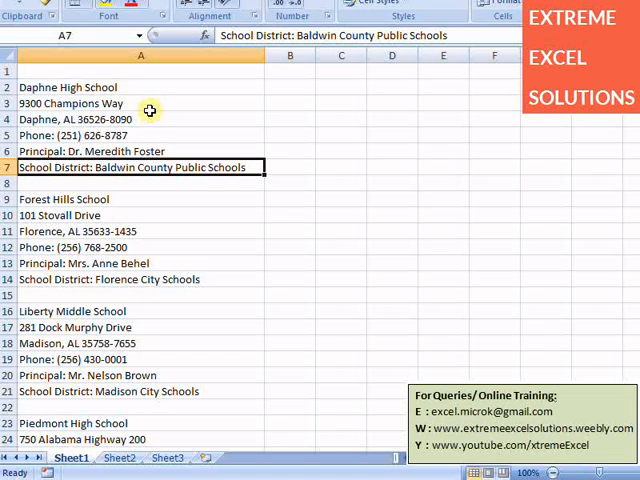
drag(140, 88, 140, 168)
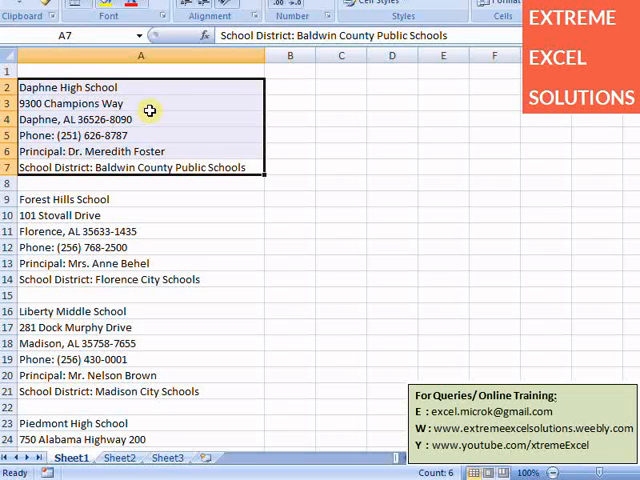
Show the blank separator row, mark the Forest Hills School block, and copy A2:A7.
click(140, 184)
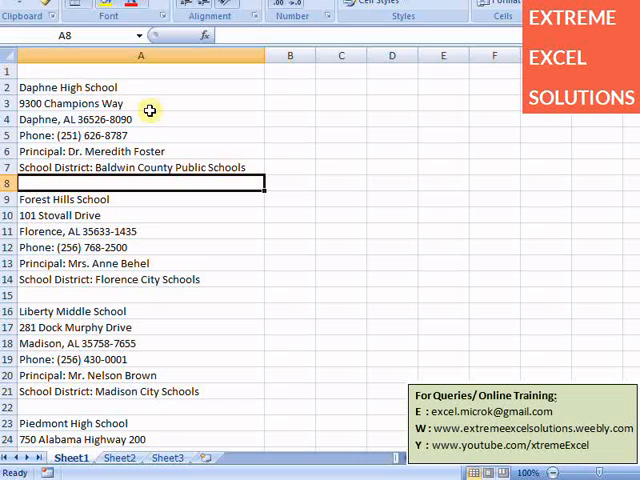
click(140, 200)
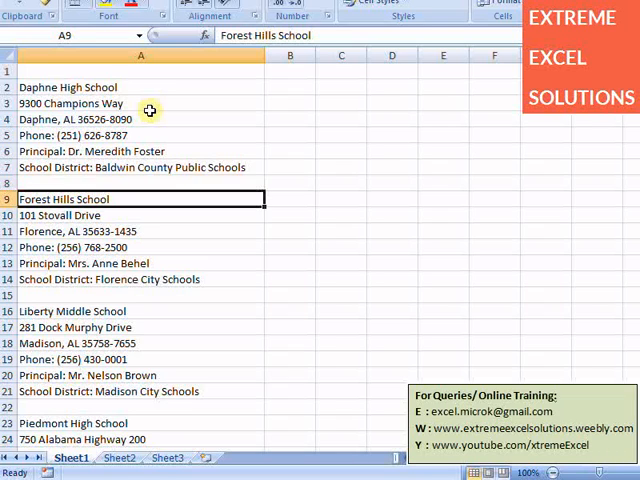
drag(140, 200, 140, 280)
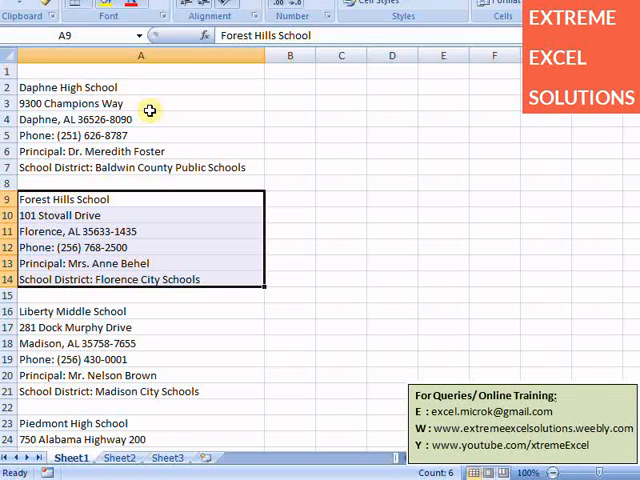
click(140, 88)
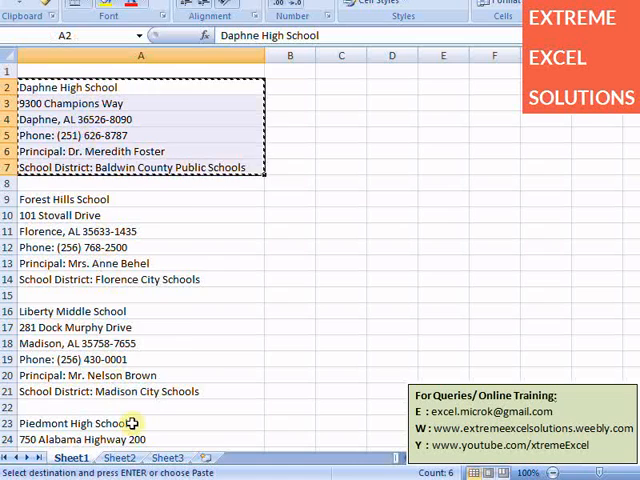
Paste the Daphne High School block transposed into Sheet2 row 2 via Paste Special.
click(118, 456)
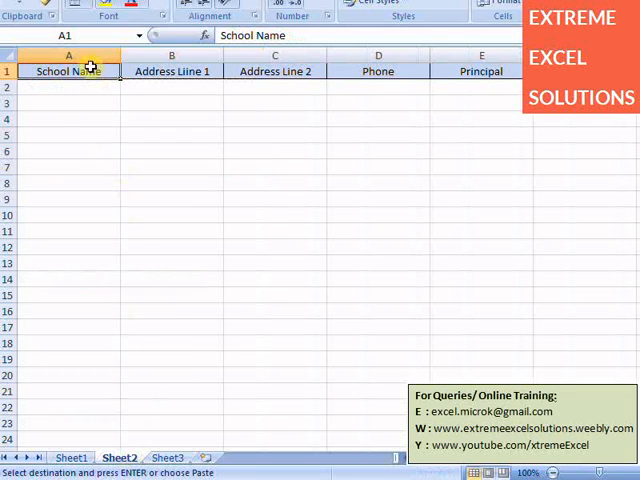
click(68, 88)
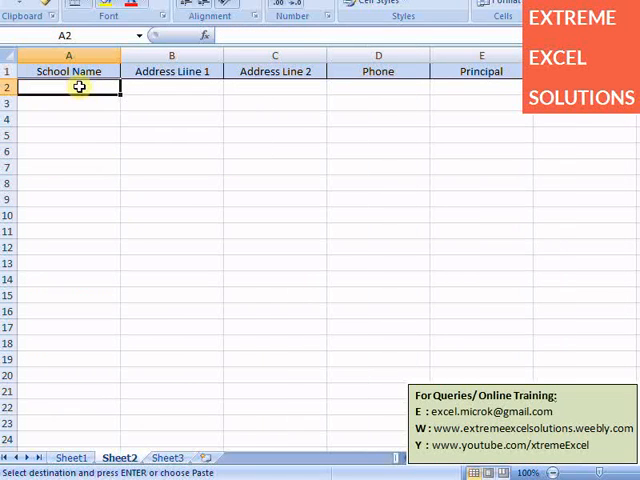
right_click(68, 88)
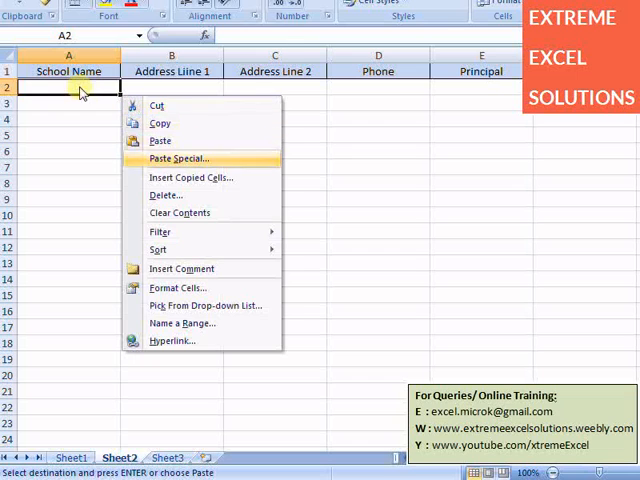
click(180, 158)
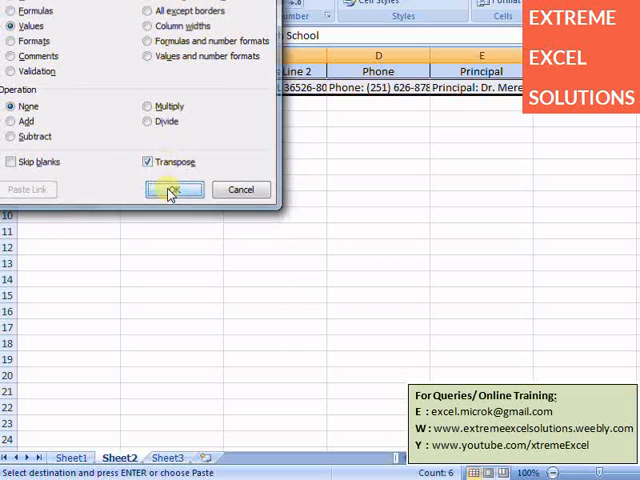
click(174, 190)
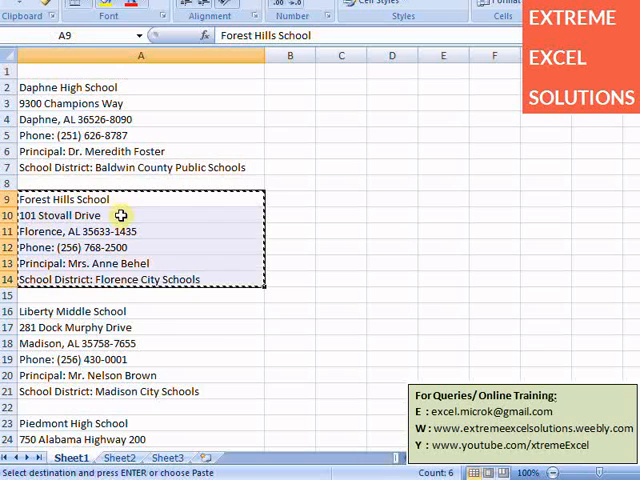
click(118, 456)
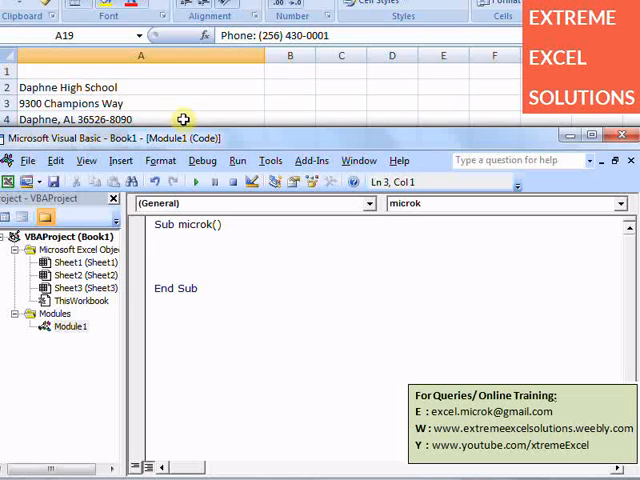
Write the macro line Sheets("Sheet1").Select.
text(Sheet)
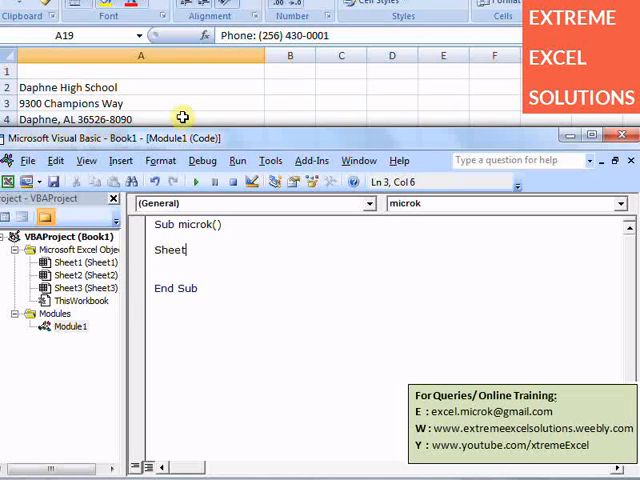
text(("Sh)
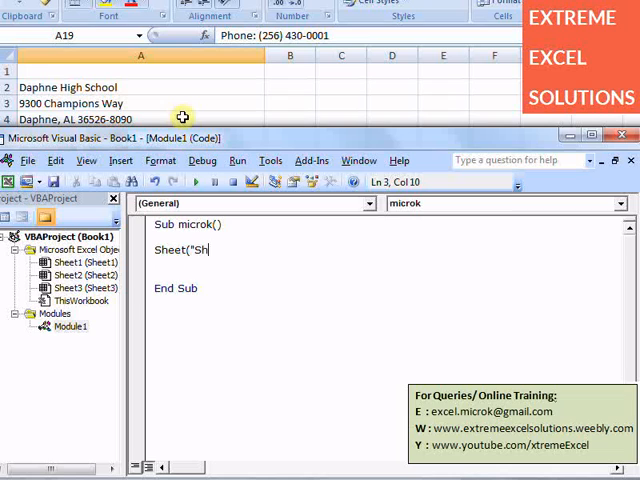
text(eet1").s)
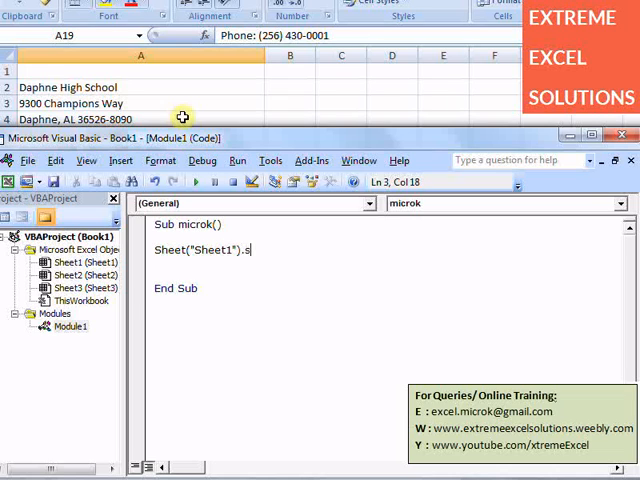
text(elect)
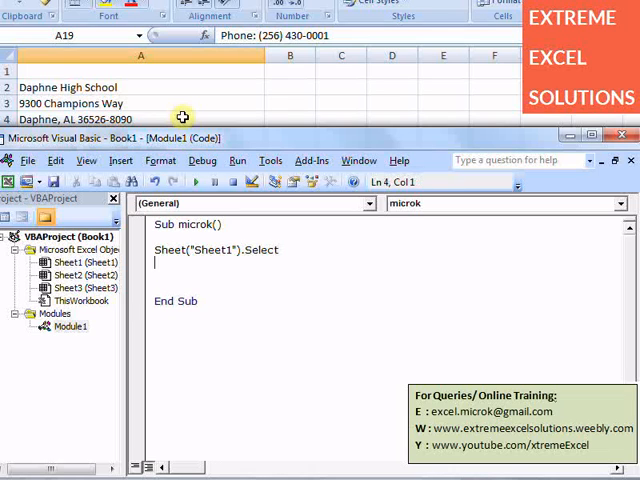
Add the line Cells(2, 1).Select to select cell A2 on Sheet1.
text(cell)
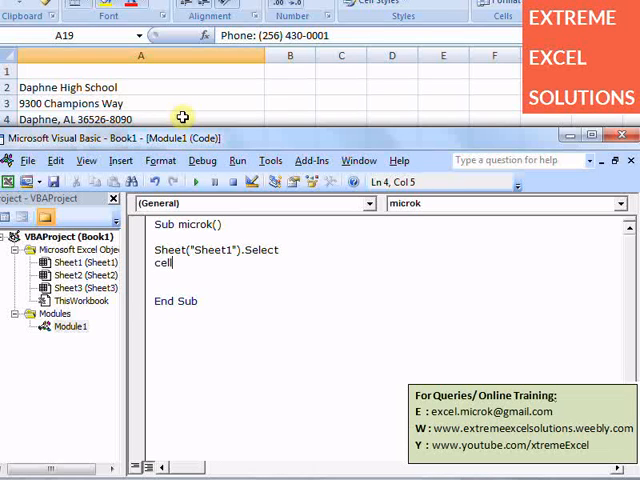
text(s(2)
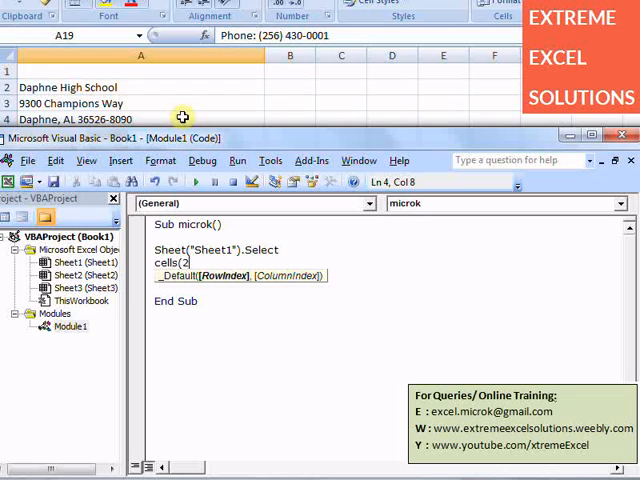
text(,1))
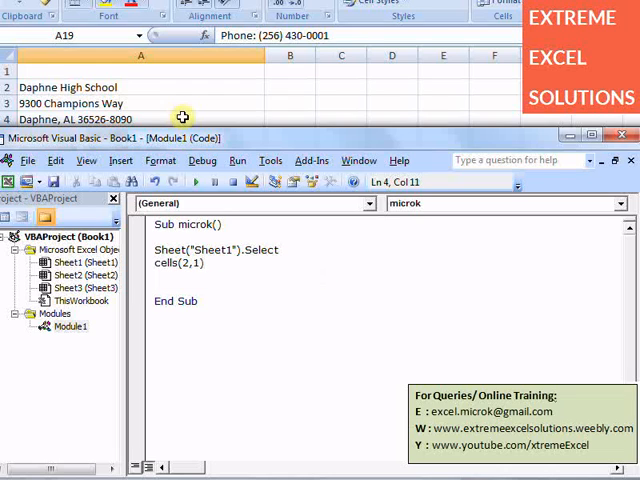
text(.value.s)
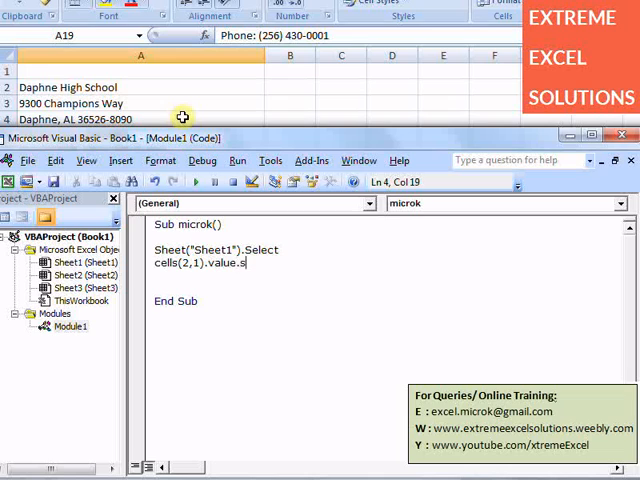
key(BackSpace)
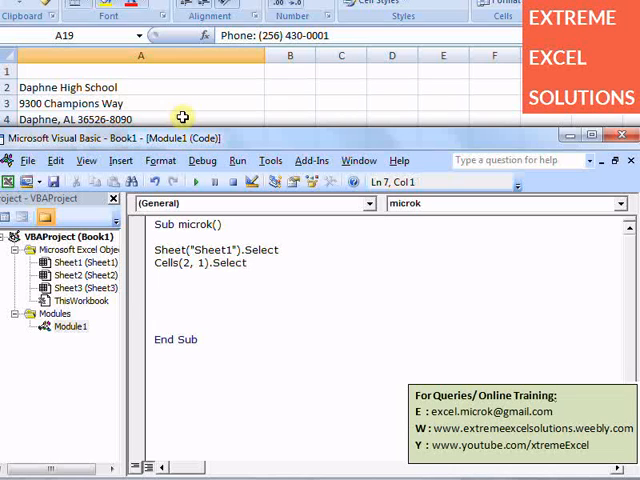
click(160, 300)
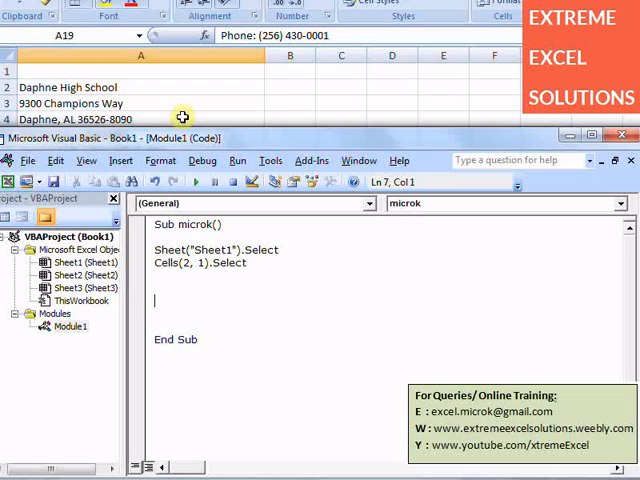
Add an empty For i = 1 To 5 … Next loop after the cell selection.
text(For i)
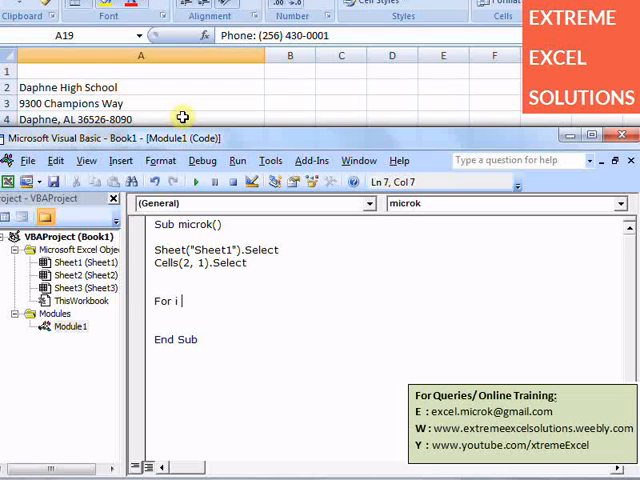
text(=1)
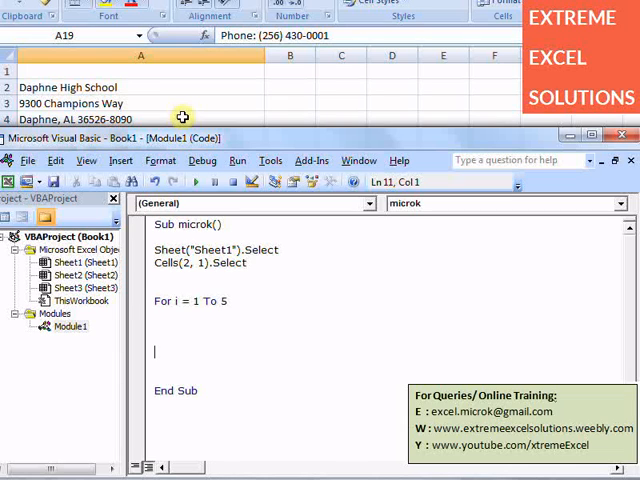
text(Next)
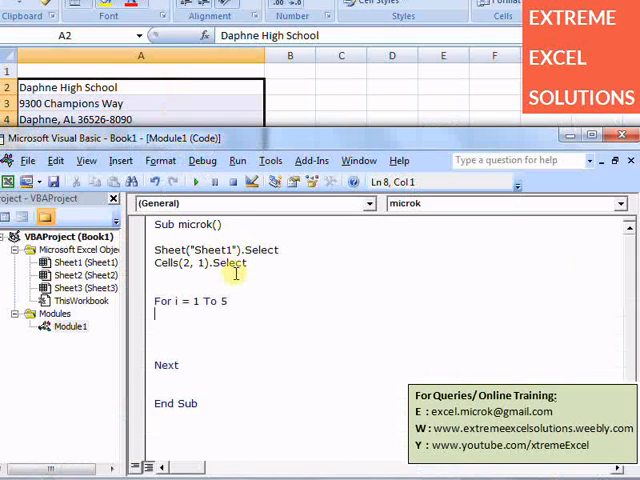
Inside the loop set startx = ActiveCell.Row and endx = startx + 5.
text(startx=)
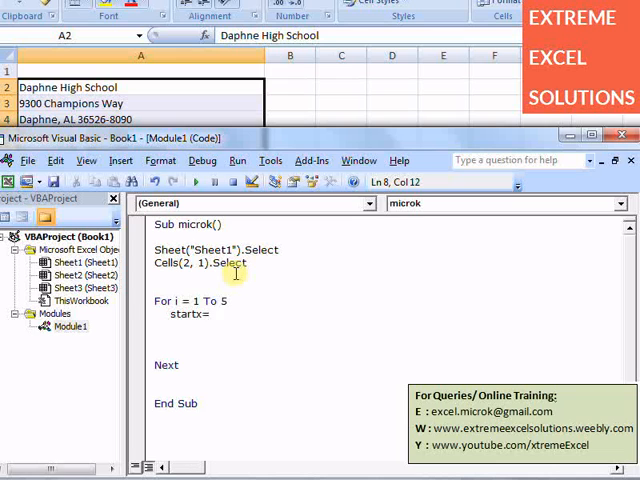
text(activecell.)
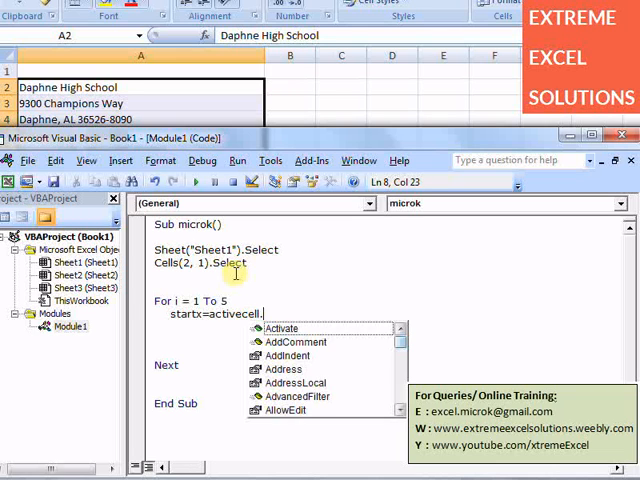
text(row)
text(endx=st)
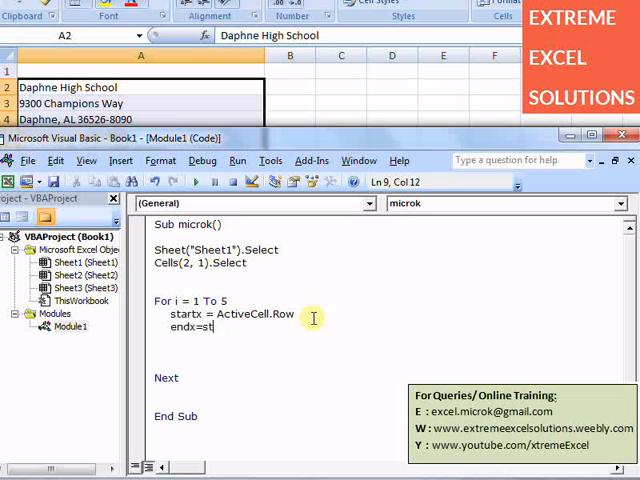
text(artx)
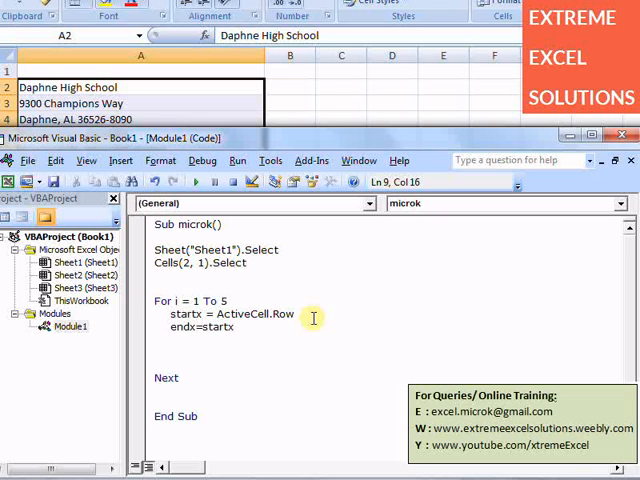
text(+5)
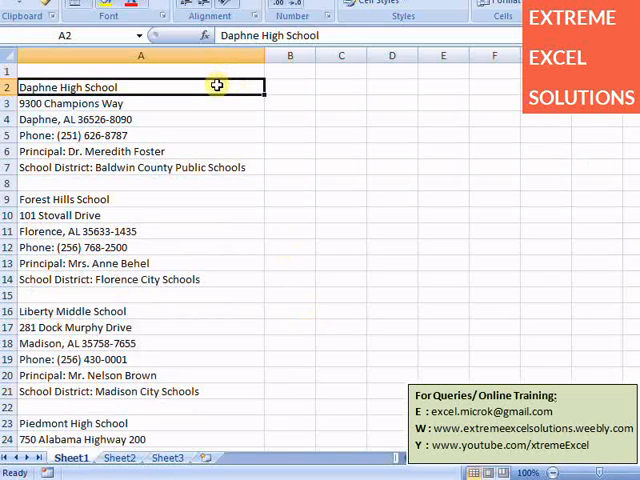
drag(140, 88, 140, 168)
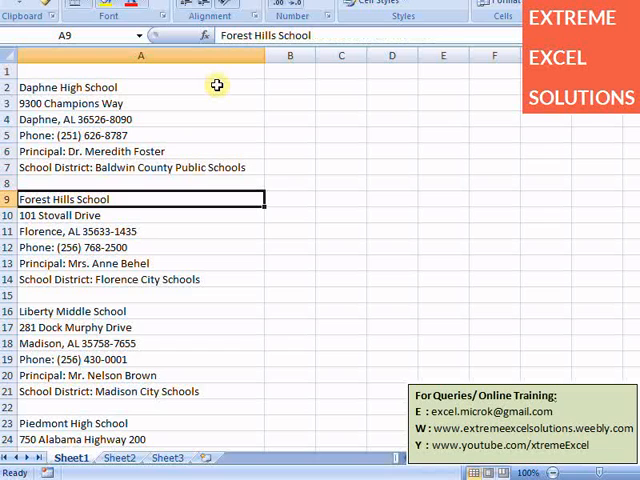
drag(140, 200, 140, 280)
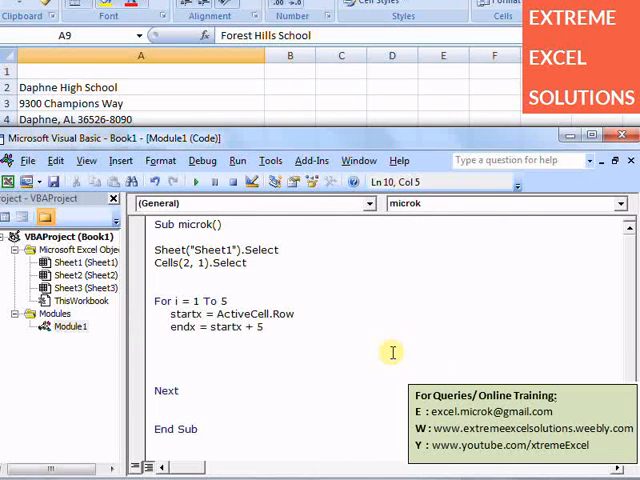
Add Range("A" & startx & ":A" & endx).Select to the loop.
text(Ran)
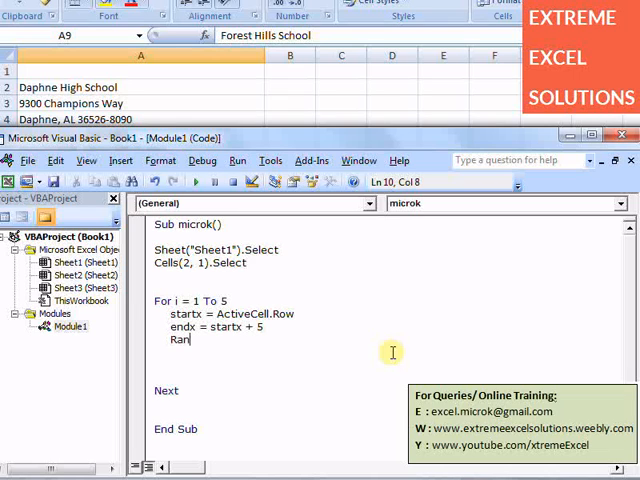
text(ge()
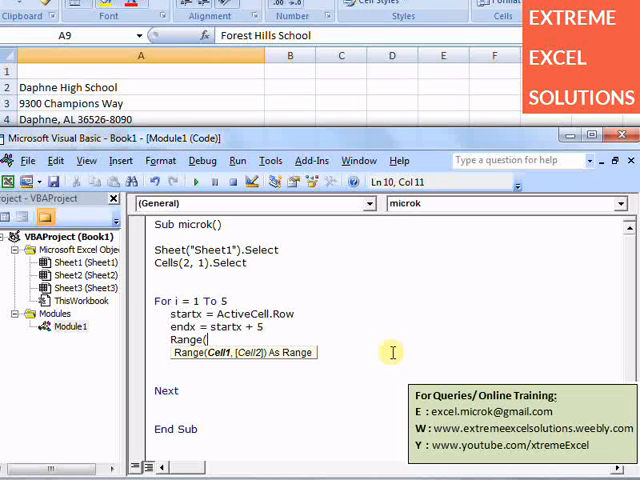
text("A)
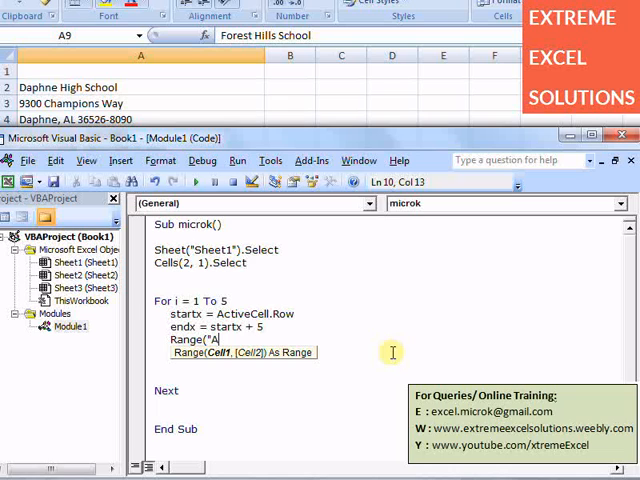
text(2:A7)
text(Sele)
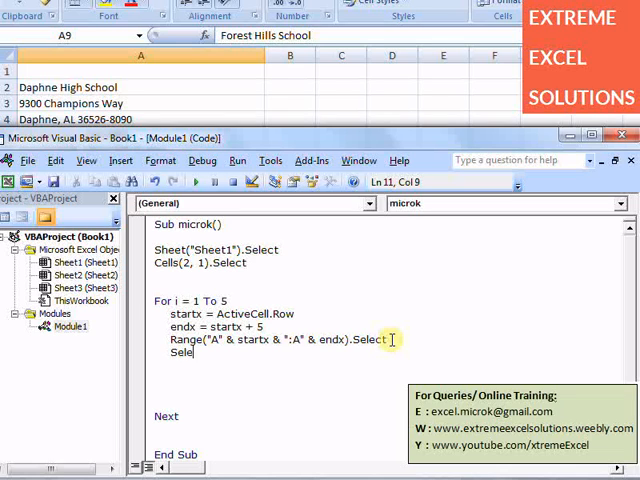
text(ct)
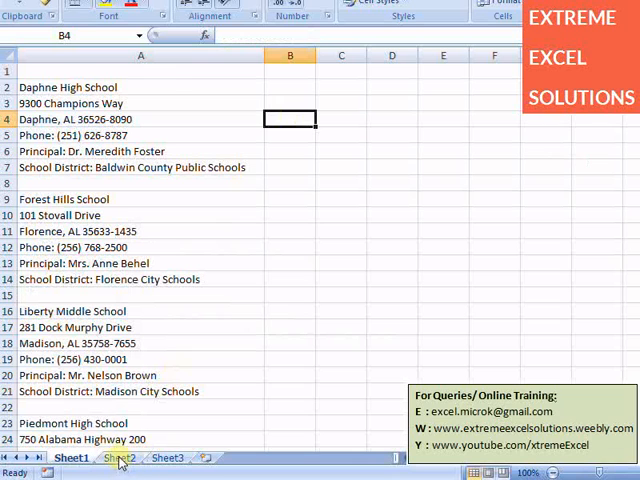
Copy A2:A7 on Sheet1, then add Selection.Copy and Sheets("Sheet2").Select to the loop.
drag(140, 88, 140, 168)
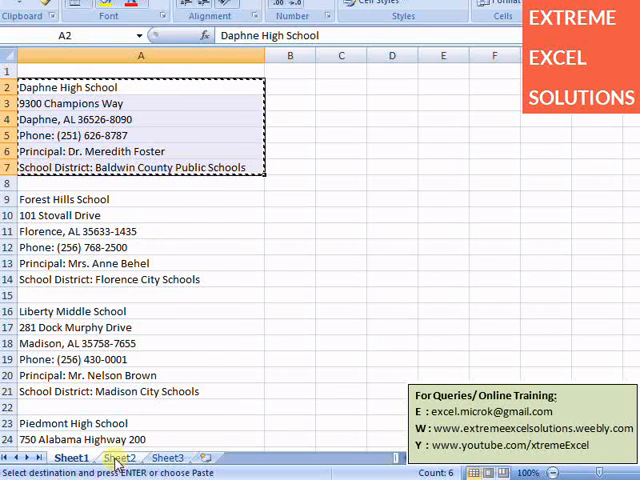
click(118, 458)
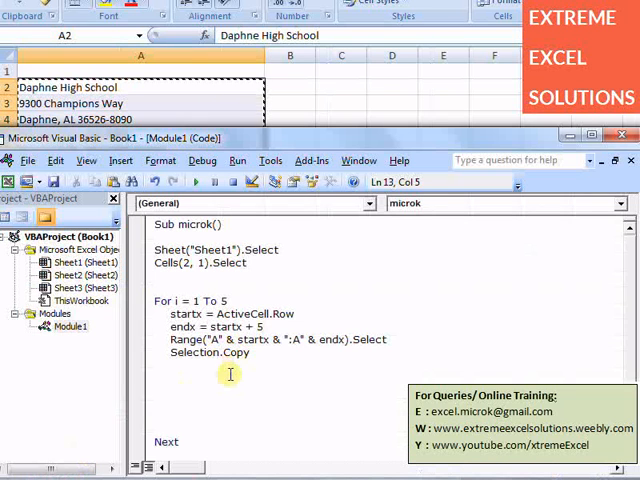
text(Sheets()
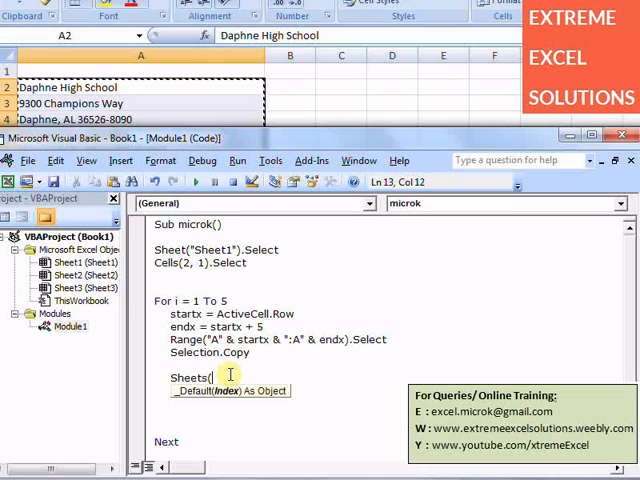
text(Sheet2").sel)
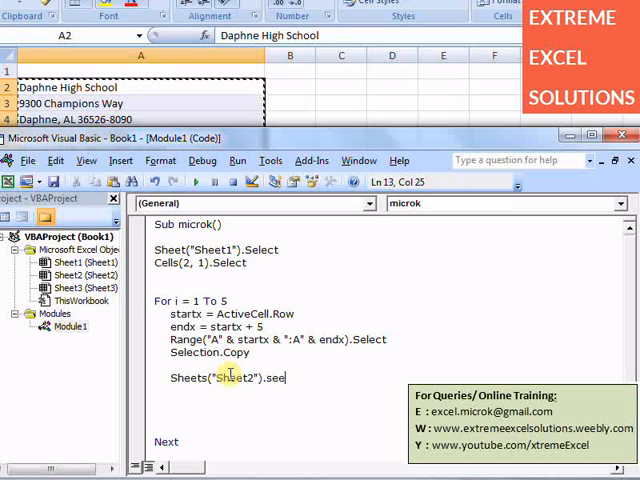
key(Backspace)
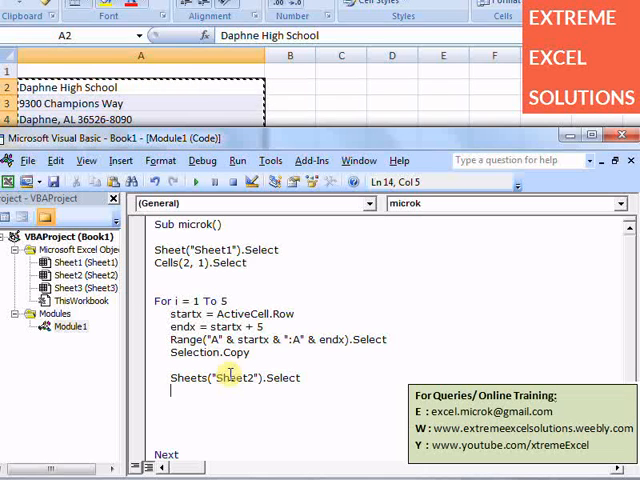
Write lastrow = Range("A65536").End(xlUp).Row to find Sheet2's last used row.
text(las)
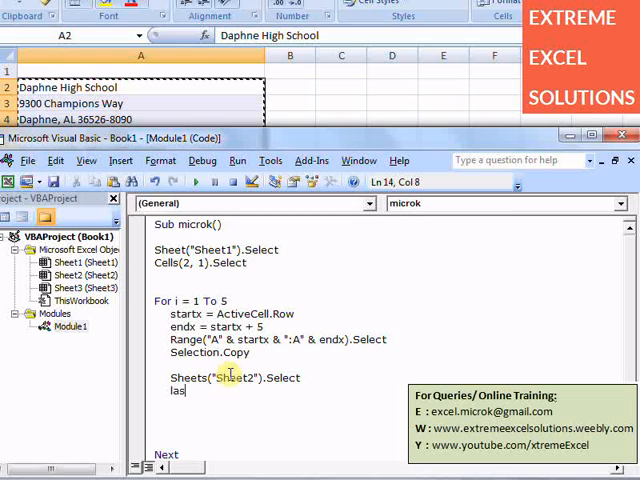
text(trow)
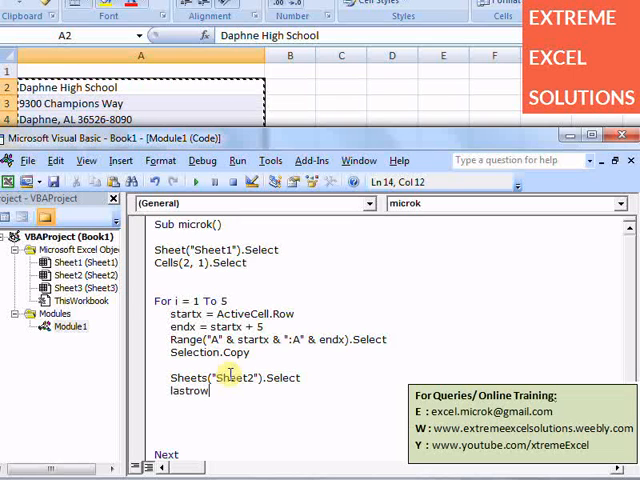
text(=)
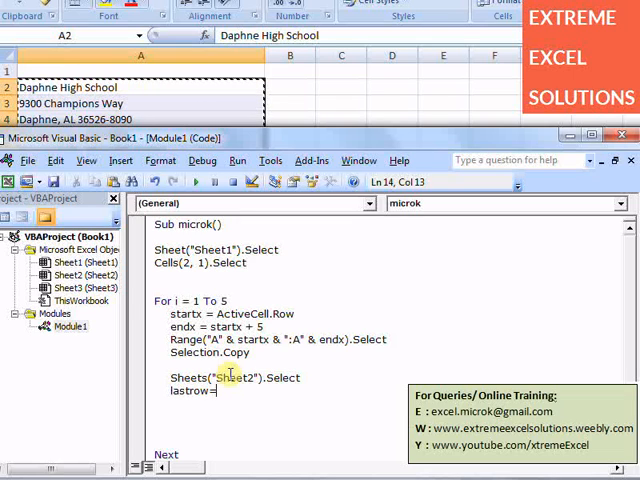
text(Range()
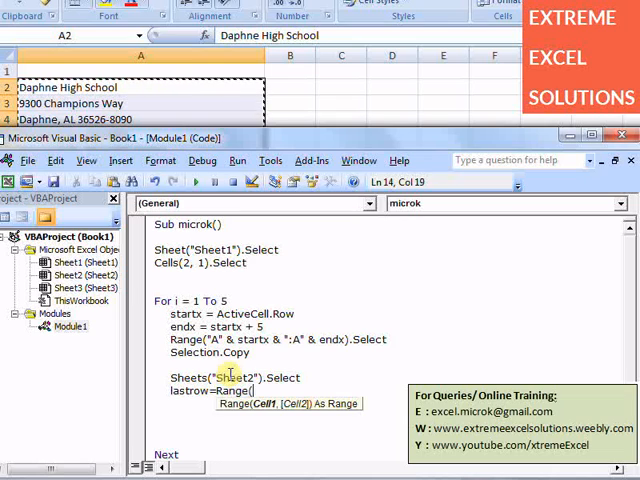
text(")
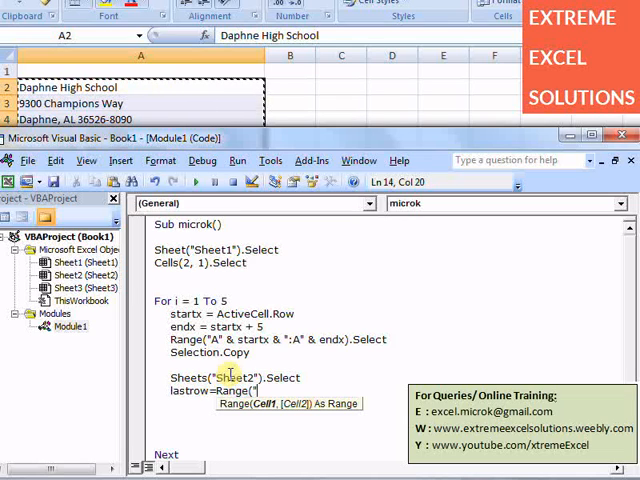
text(A65536").End(xlUp)
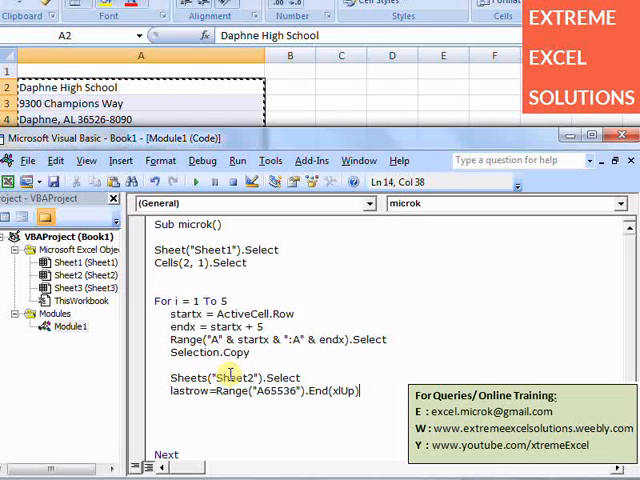
text(.row)
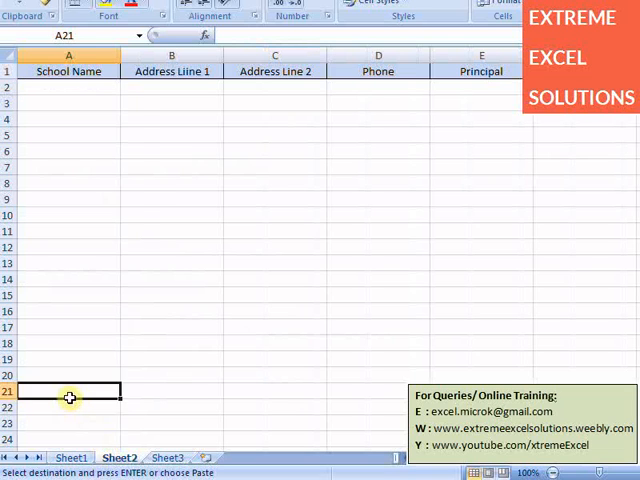
Demonstrate jumping to A65536 and Ctrl+Up to the last filled row on Sheet2.
click(68, 72)
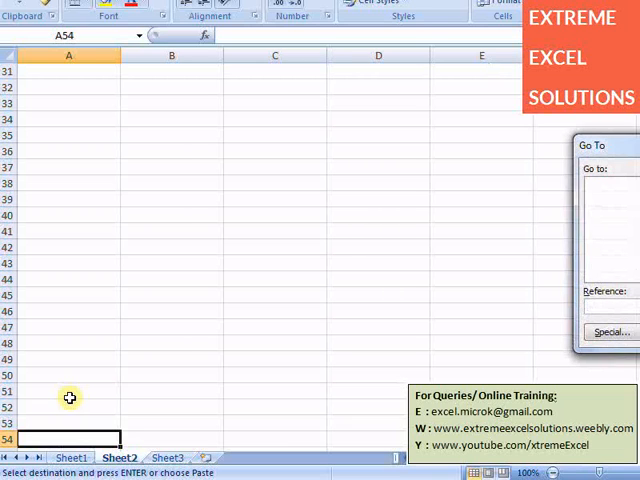
text(A655)
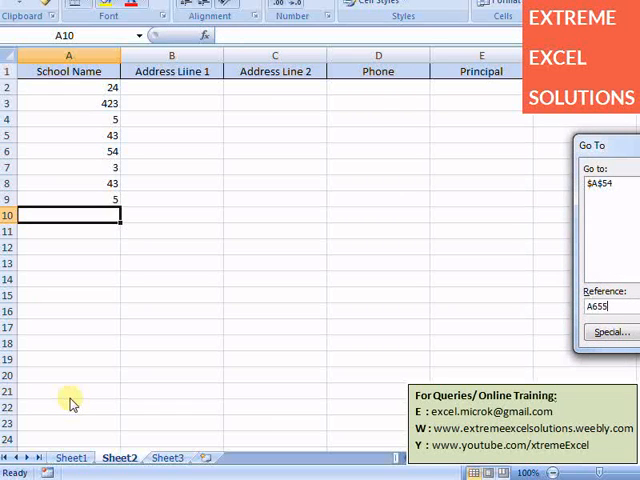
text(3)
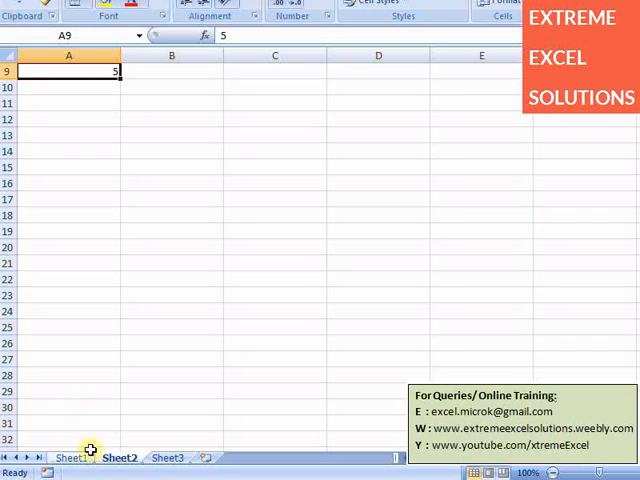
click(70, 456)
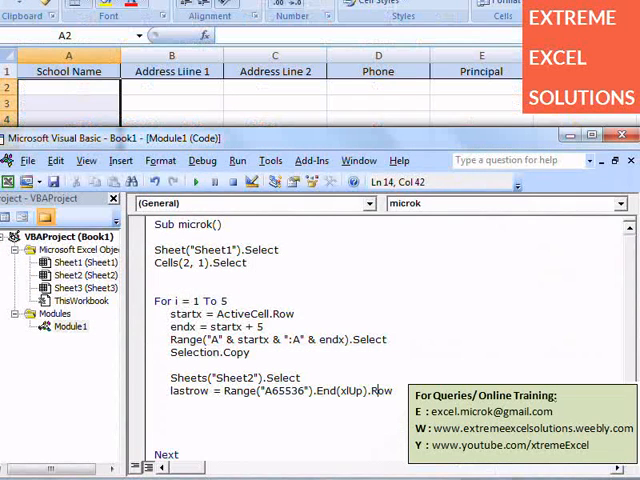
Add Cells(lastrow + 1, 1).Select to pick the cell below the last filled row.
double_click(244, 390)
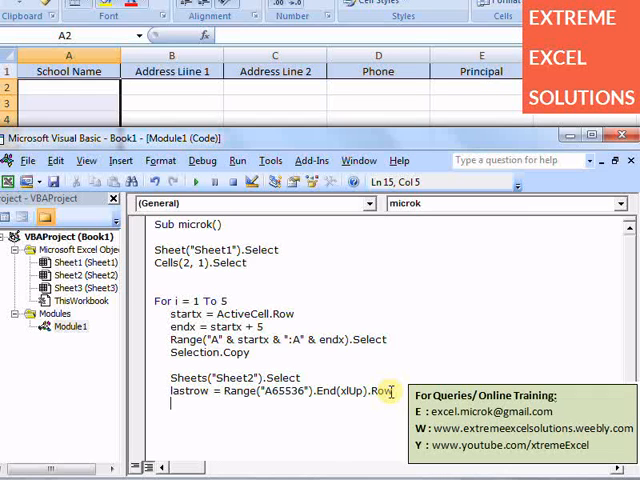
text(cells()
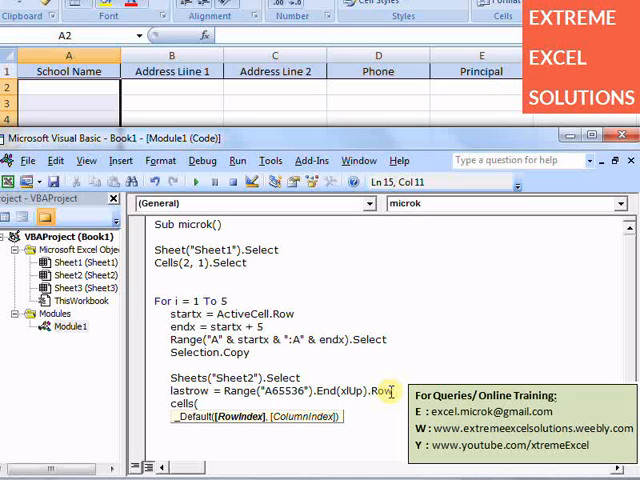
text(lastrow)
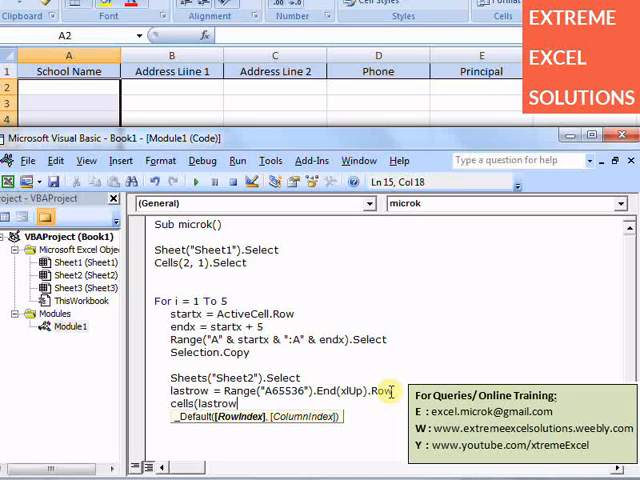
text(+1,1))
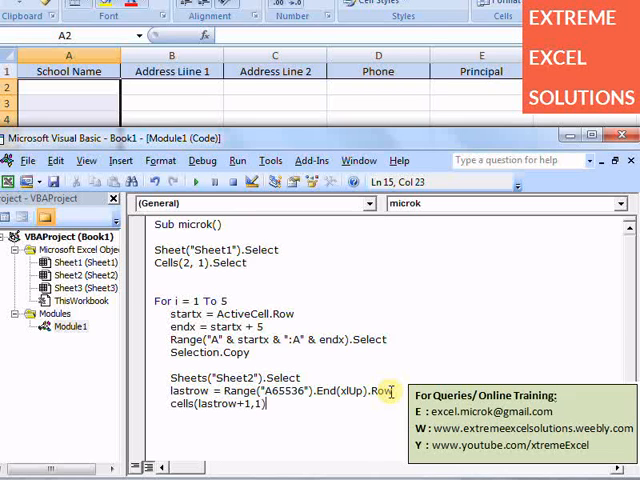
text(s)
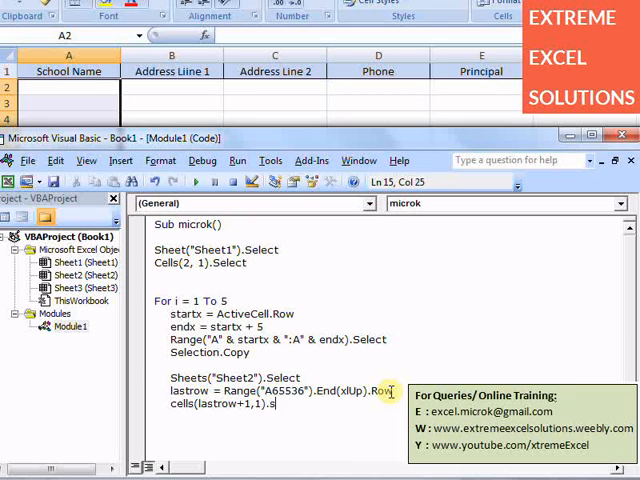
key(Return)
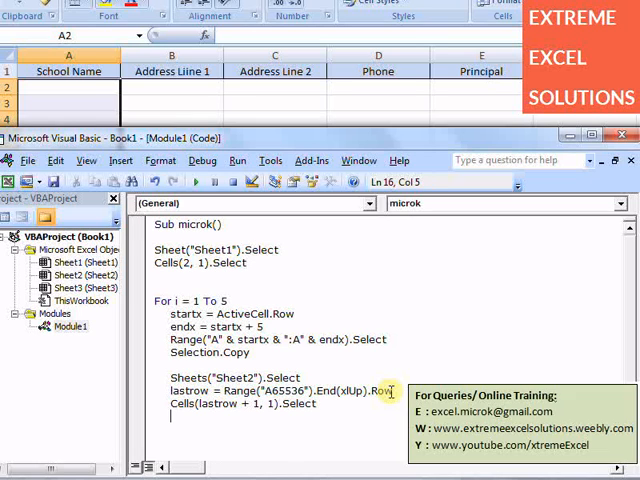
Add Selection.PasteSpecial Paste:=xlPasteValues to paste the block as values.
text(Selection)
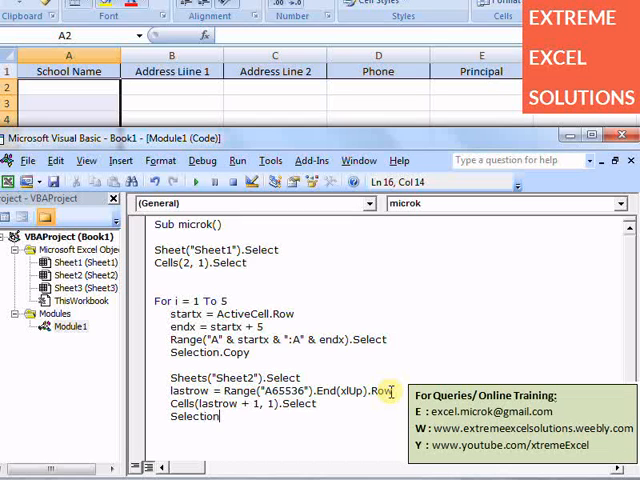
text(.p)
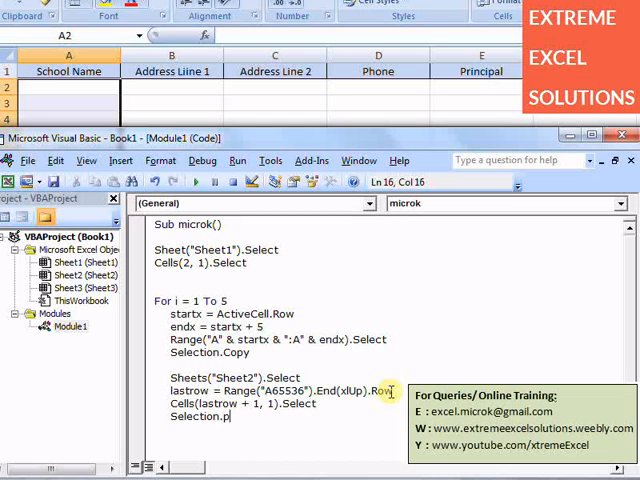
text(astespecial)
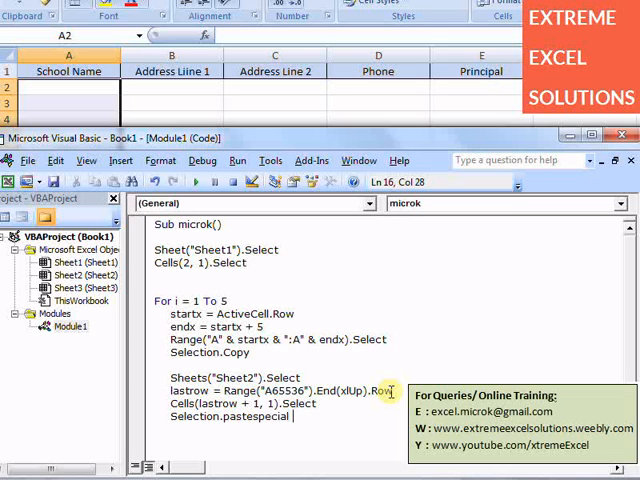
text(Pas)
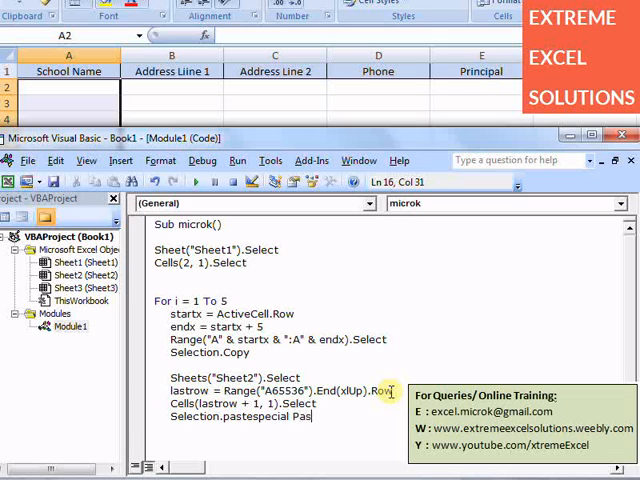
text(te:=)
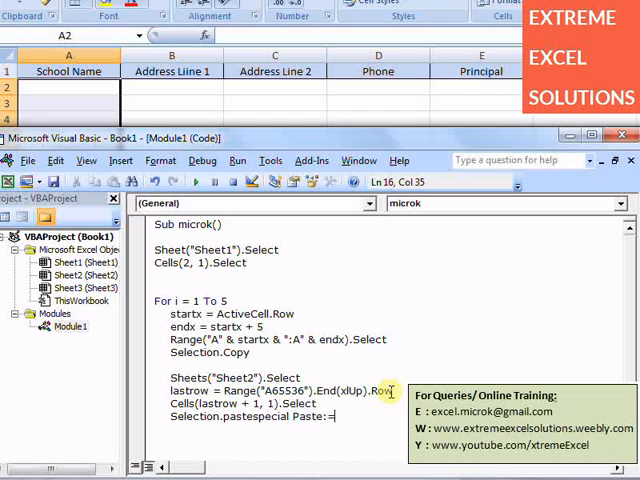
text(xlP)
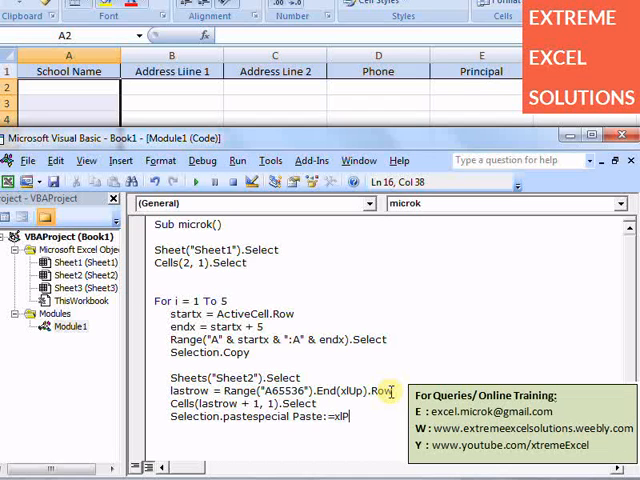
text(aste)
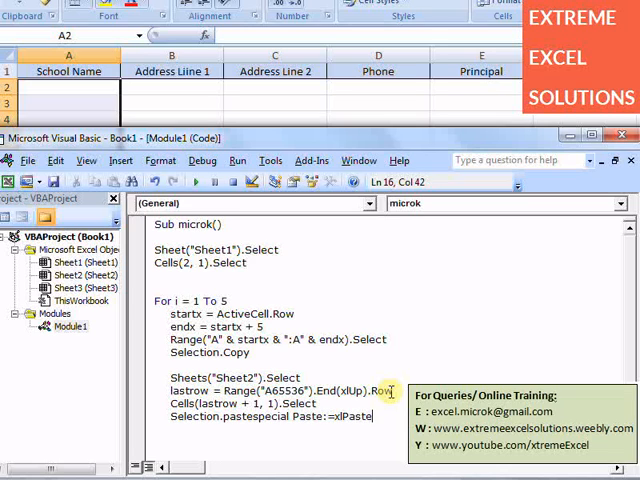
text(values)
click(276, 440)
text(Sheet)
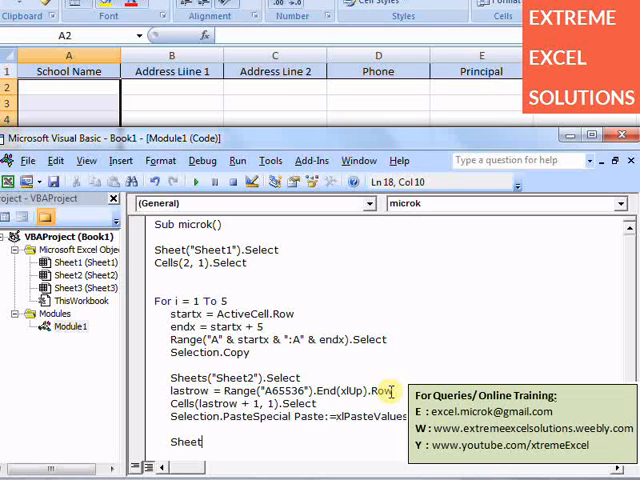
Begin a Sheets(Sheet1) line, which raises a compile error.
text(s)
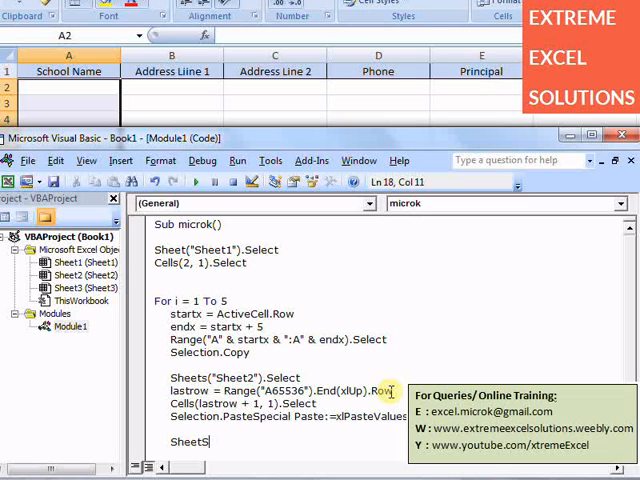
text((Sheet1").select)
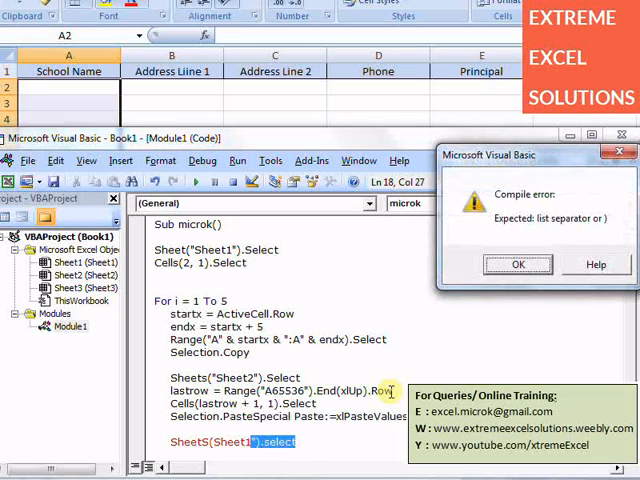
Dismiss the compile error and paste the copied block onto Sheet2 as values only.
click(518, 264)
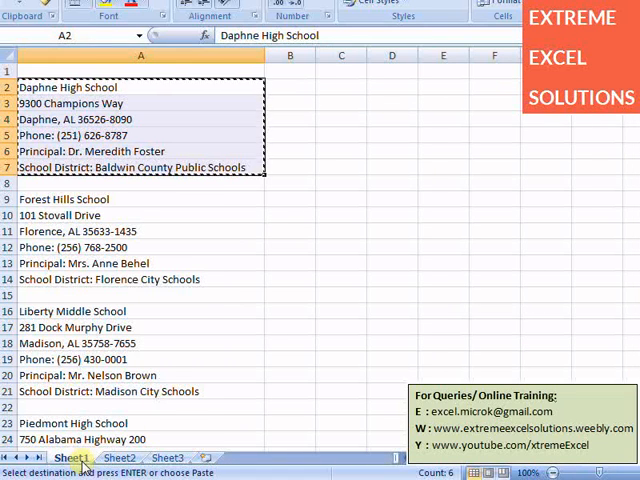
click(116, 456)
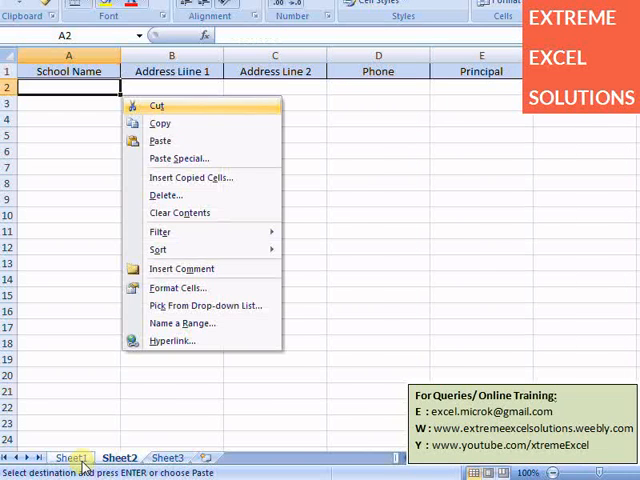
click(180, 158)
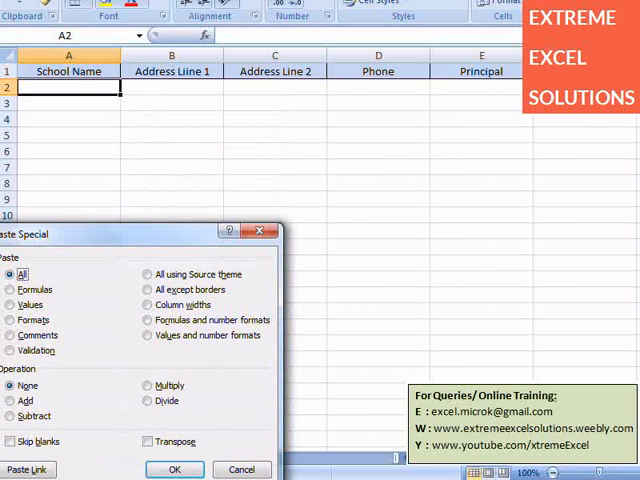
click(12, 304)
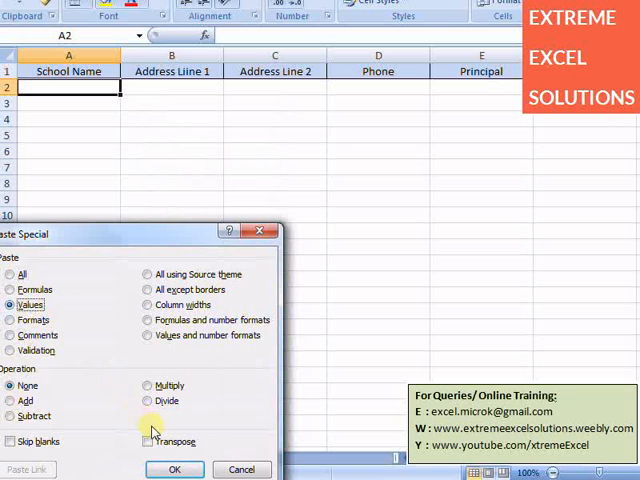
click(174, 468)
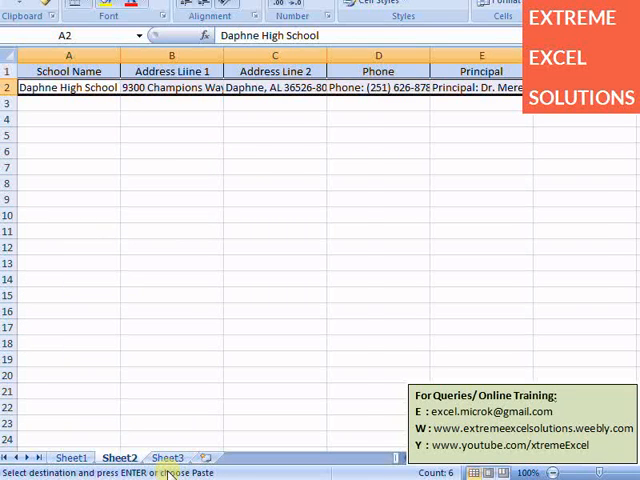
Add Sheets("Sheet1").Select after the PasteSpecial line and start the next statement.
click(72, 456)
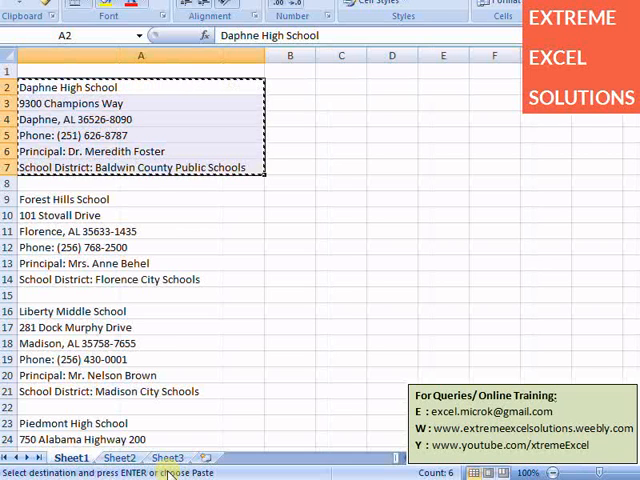
click(140, 200)
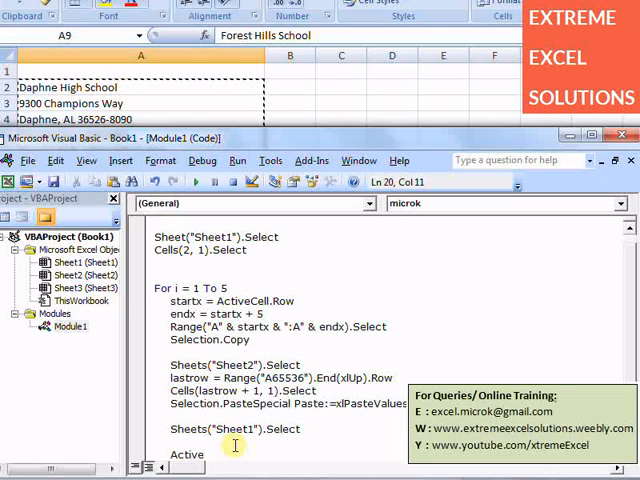
End the loop body with ActiveCell.Offset(7, 0).Select to reach the next school block.
text(cell)
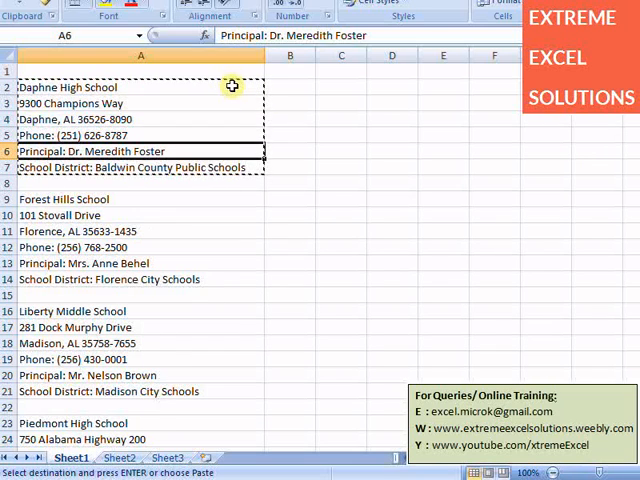
click(140, 200)
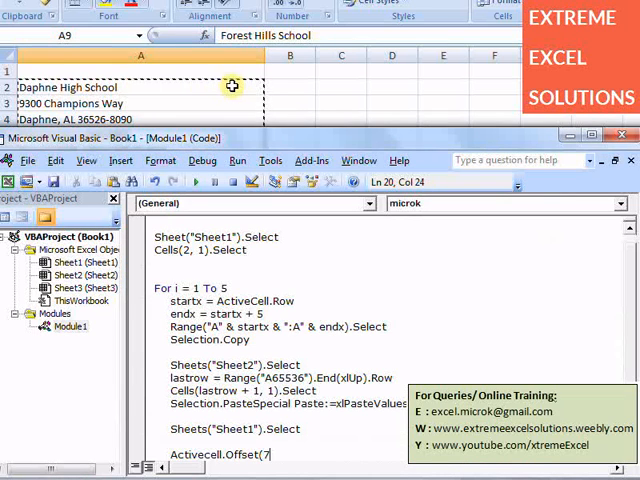
text(0))
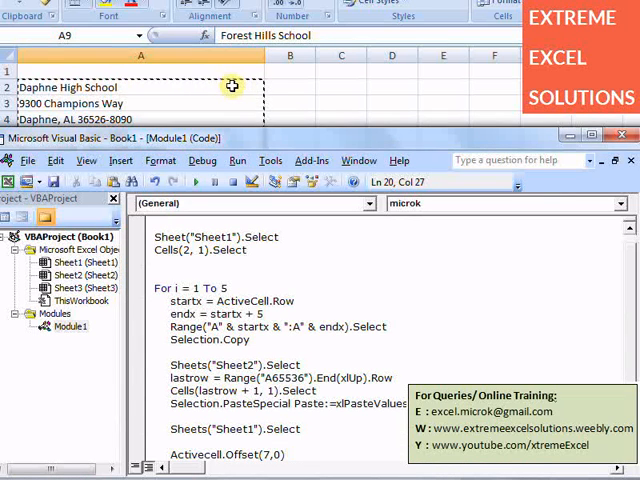
text(sele)
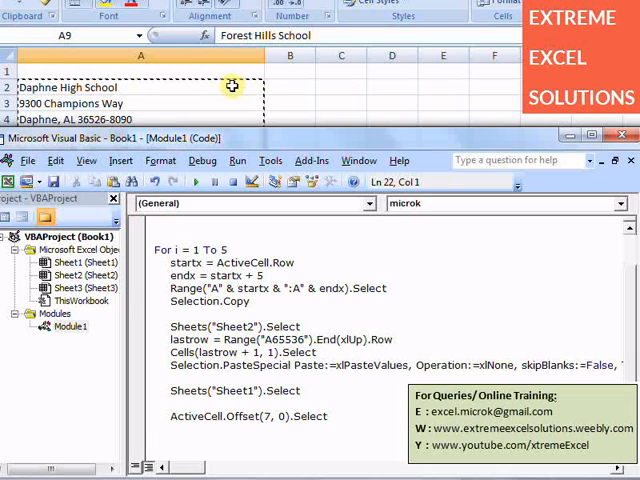
Add If Len(ActiveCell.Value) < 1 Then i = 10 Else i = 1 End If.
text(If len(activecell)
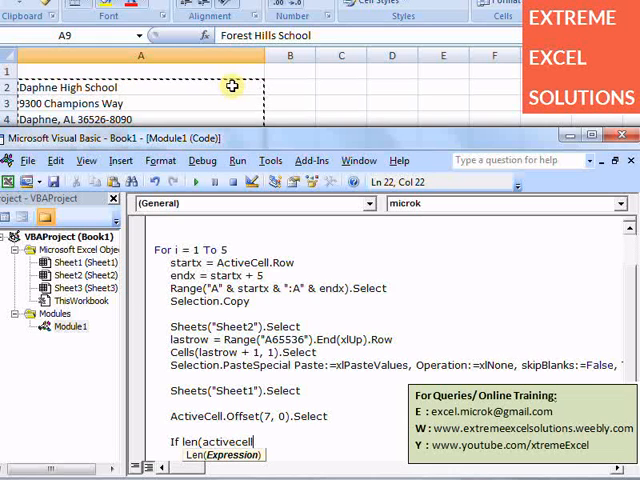
text(.Value))
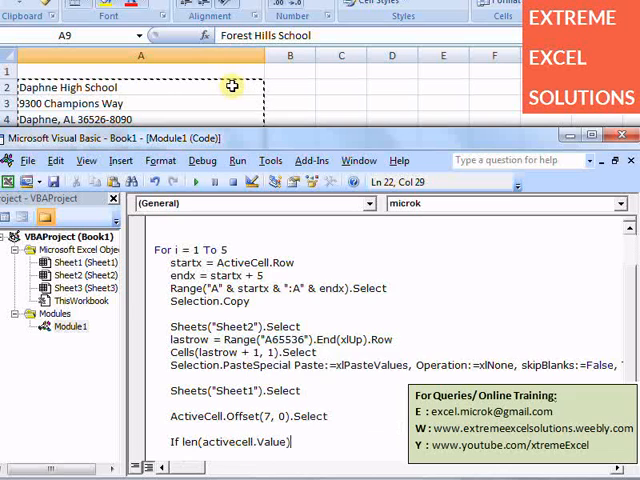
text(<1)
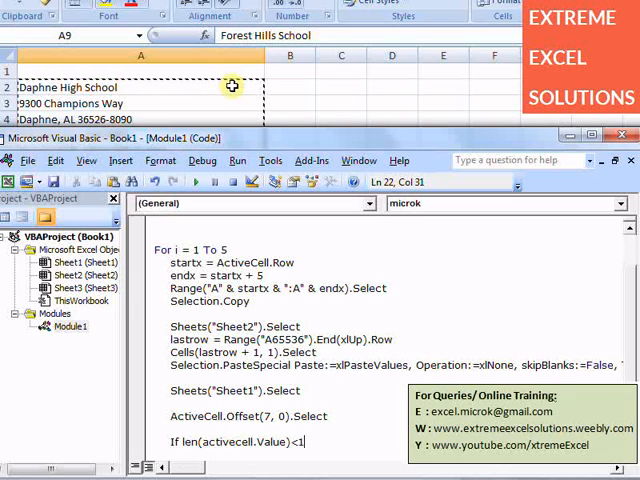
text(the)
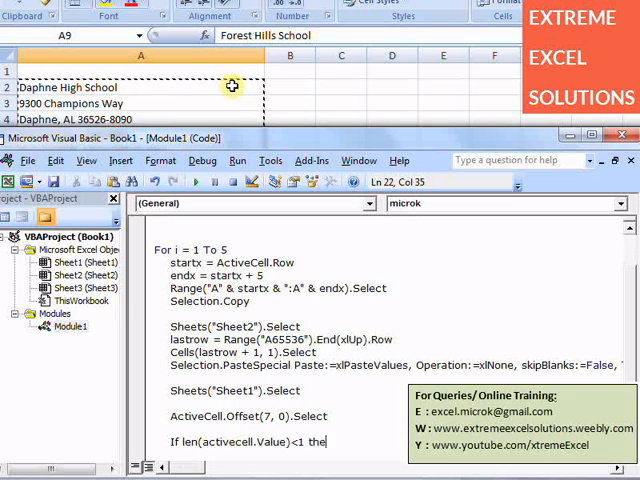
key(Return)
text(i=)
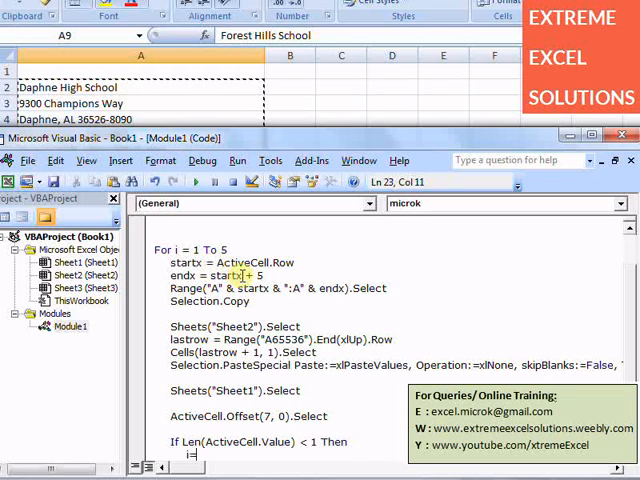
text(10)
text(i = 1)
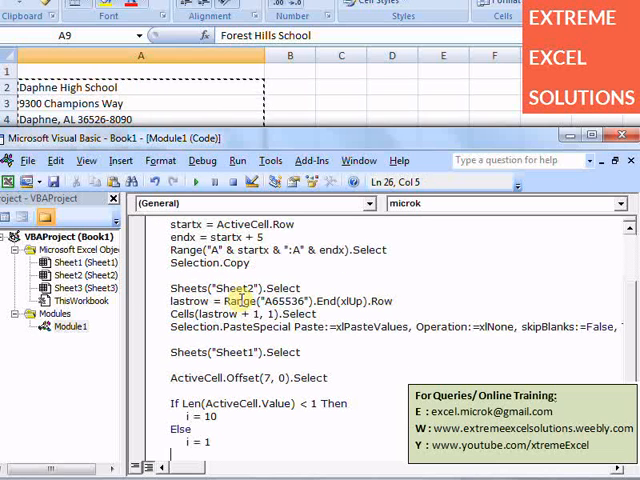
text(endi)
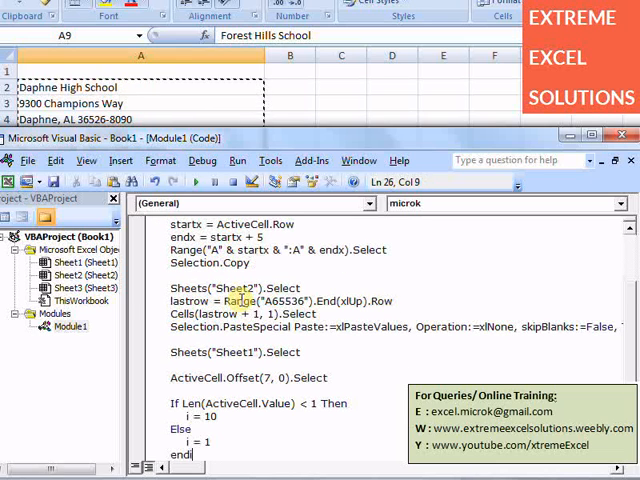
text(f)
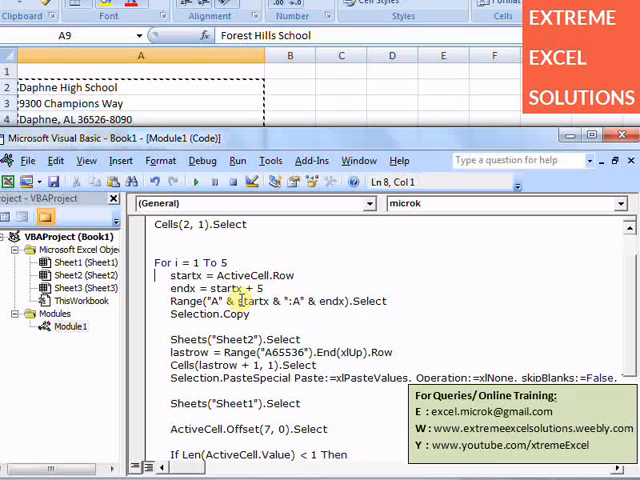
Change the loop header to For i = 1 To 3.
text(3)
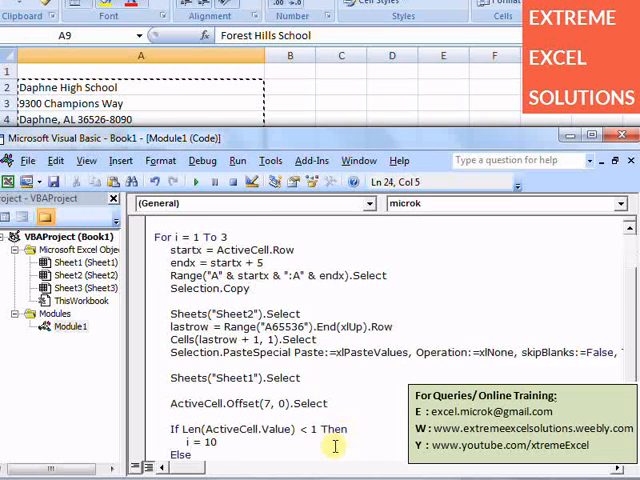
scroll(down, 3)
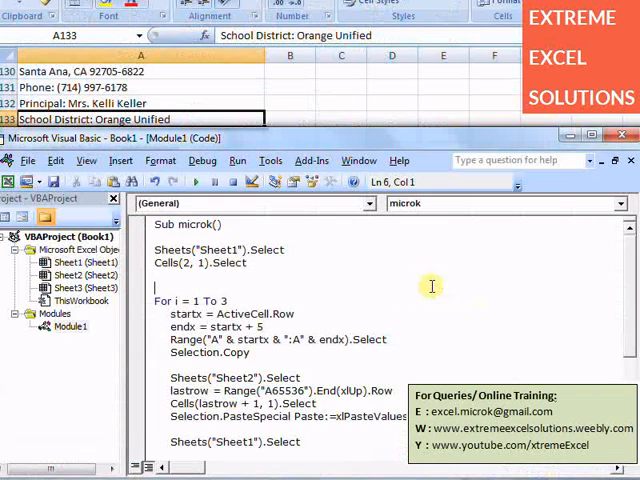
Run the macro and check Sheet2's school rows, including the labelled Phone and Principal cells.
click(198, 182)
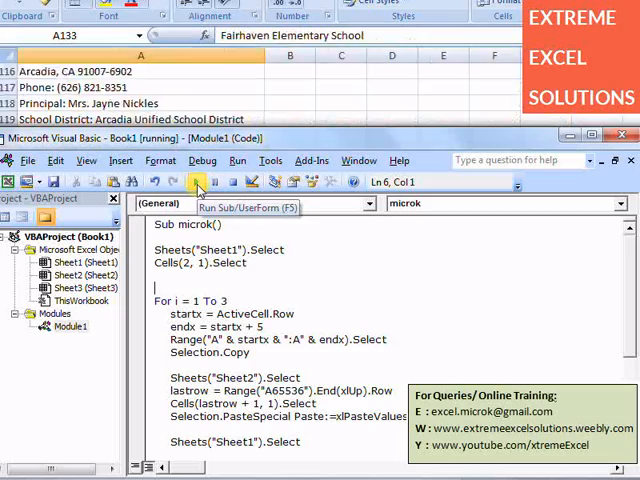
click(198, 180)
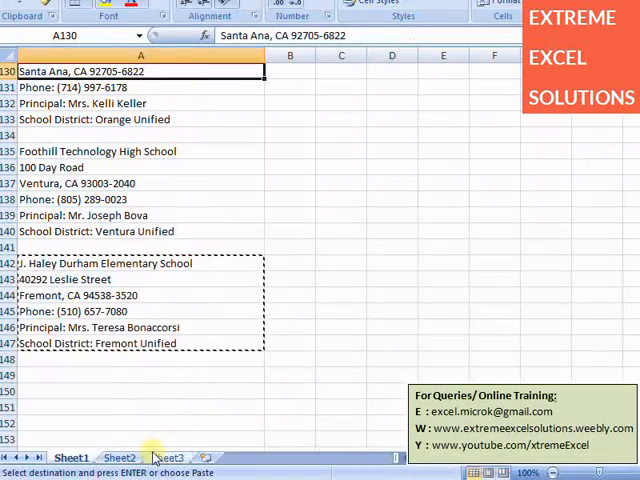
click(120, 456)
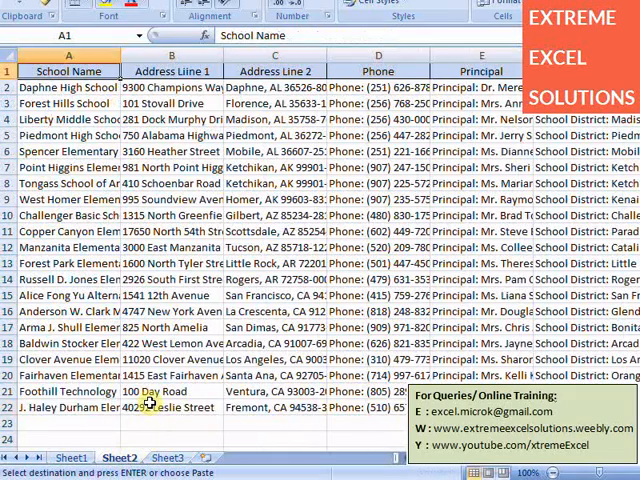
click(480, 88)
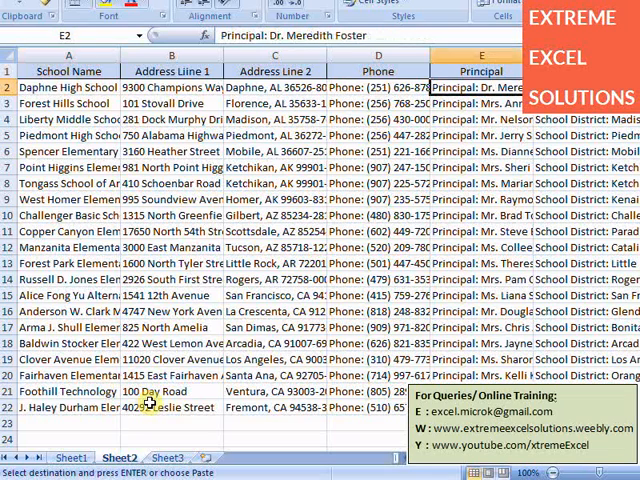
click(378, 88)
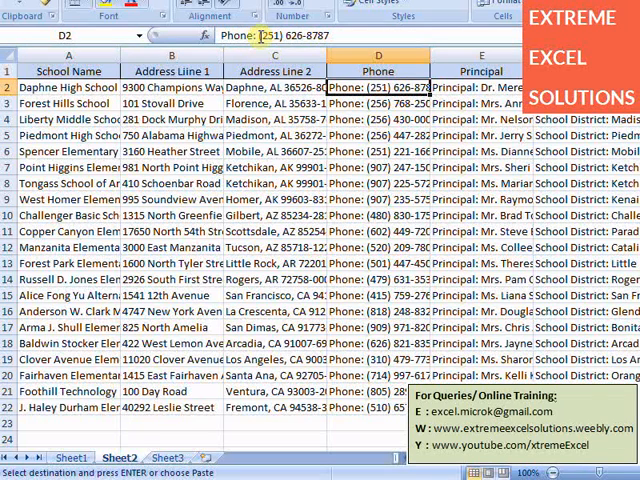
Replace "Phone: " and "Principal: " with nothing across Sheet2 (21 Phone replacements).
double_click(378, 88)
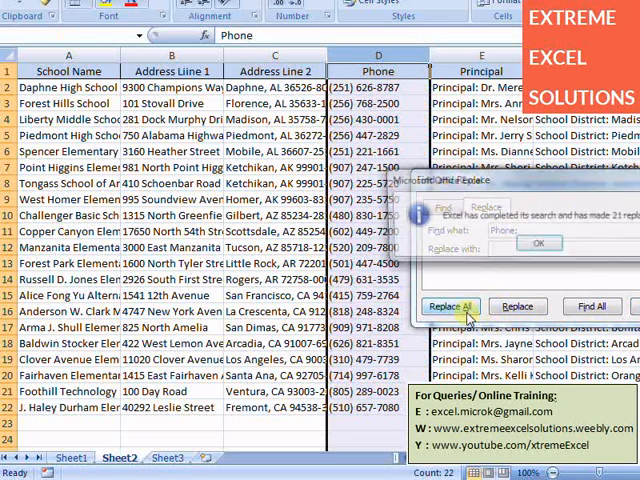
click(536, 244)
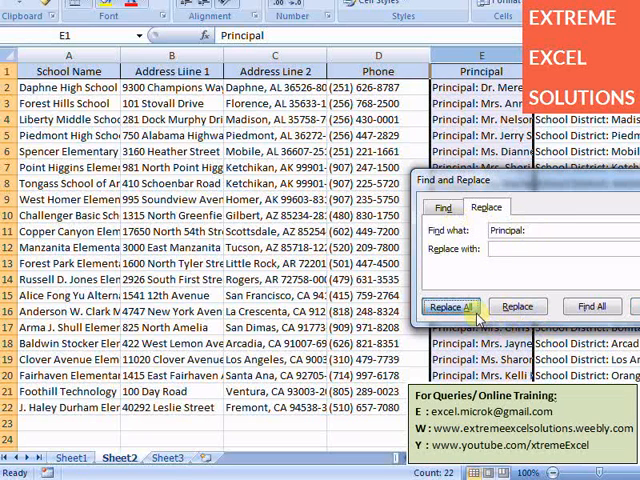
click(450, 306)
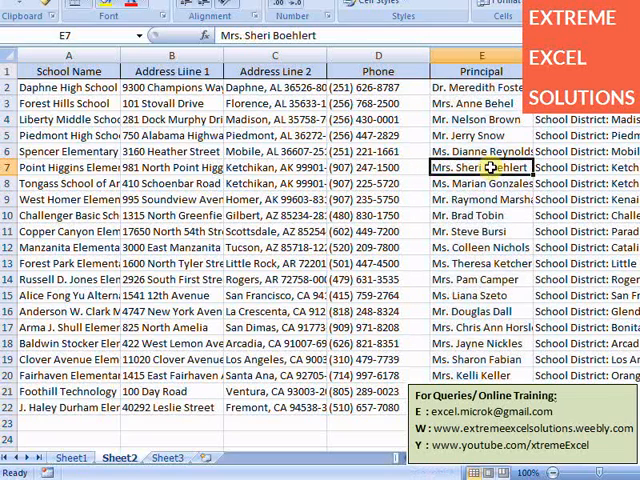
Check an address entry and a city-and-zip entry on Sheet2.
click(170, 120)
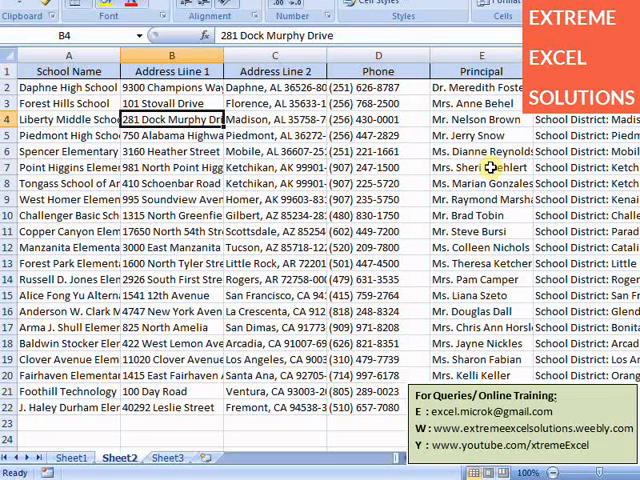
click(274, 86)
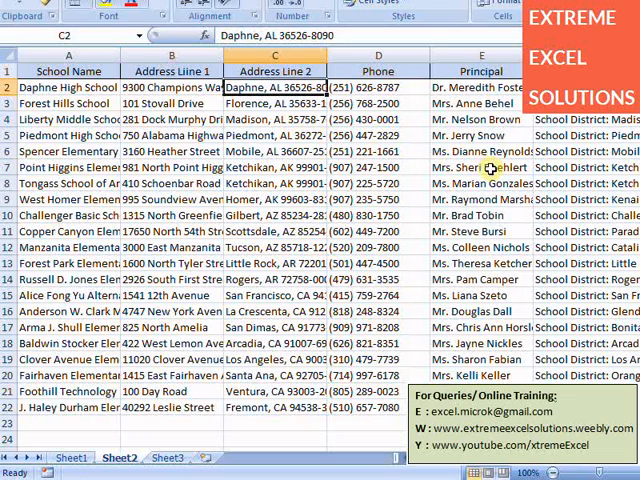